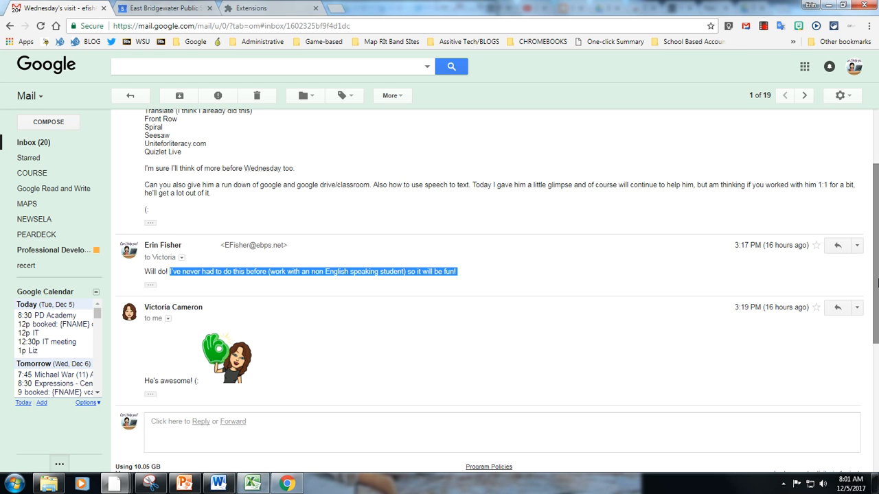
Switch to Chrome's extensions page showing Select and Speak - Text to Speech enabled.
left_click(268, 7)
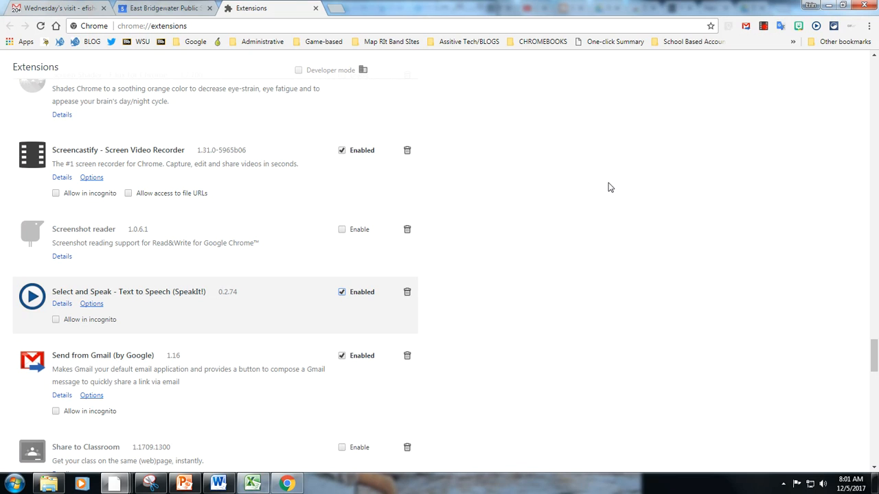
mouse_move(607, 186)
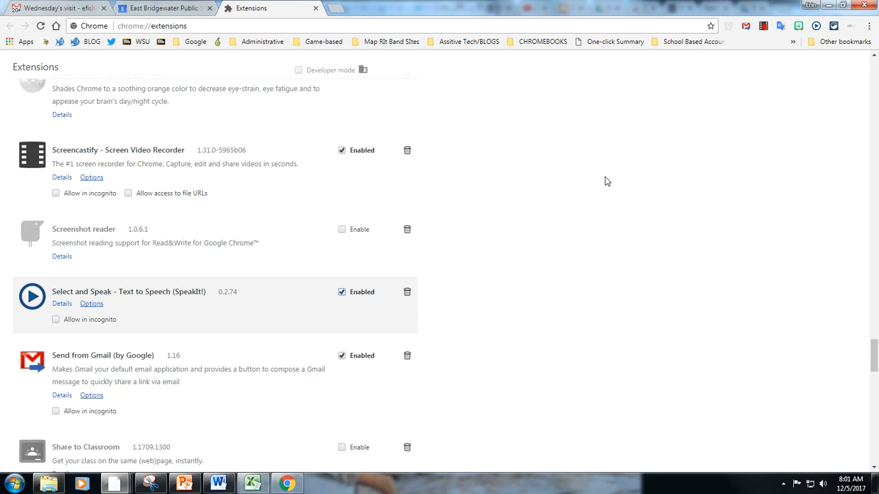
mouse_move(817, 26)
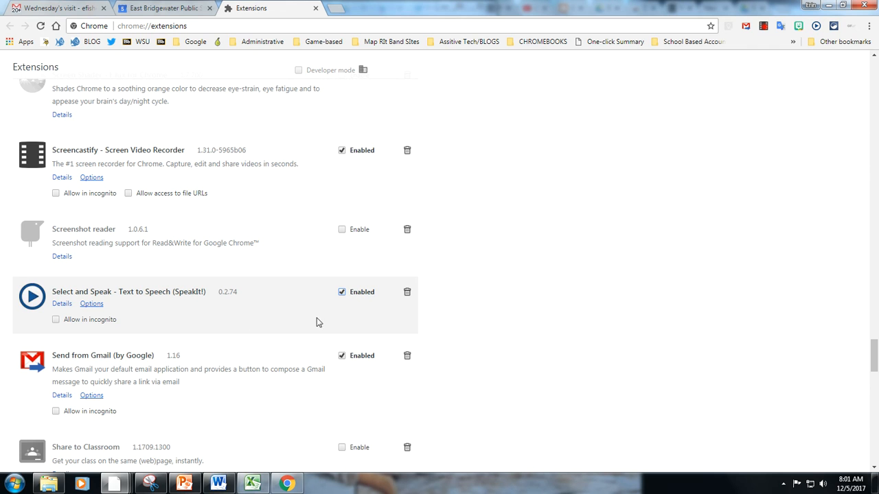
mouse_move(315, 318)
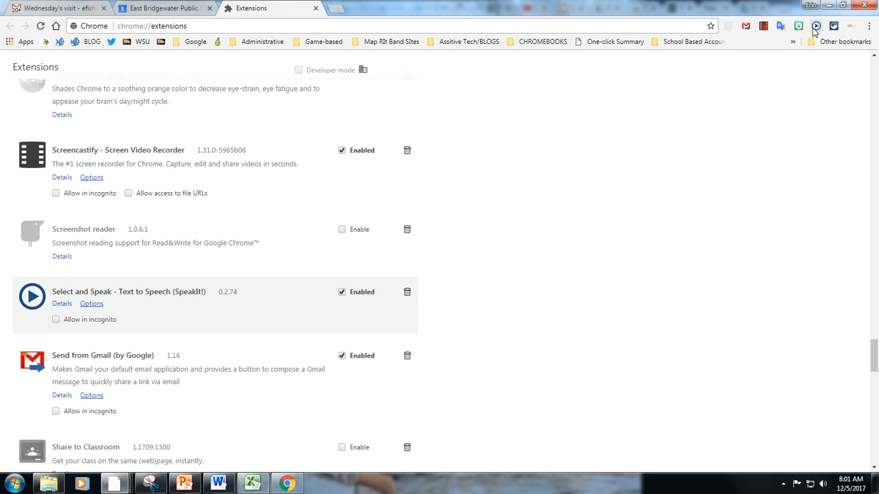
In Select and Speak's options, choose Brazilian Portuguese as the reading language.
left_click(91, 304)
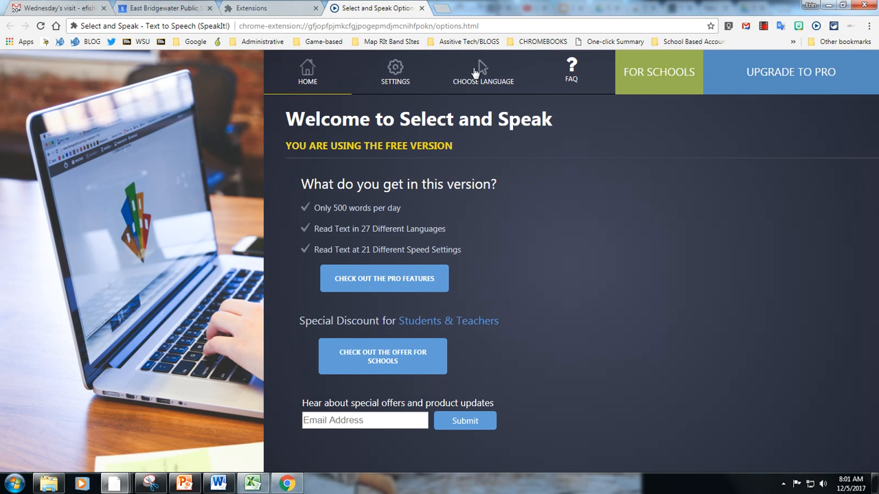
left_click(483, 72)
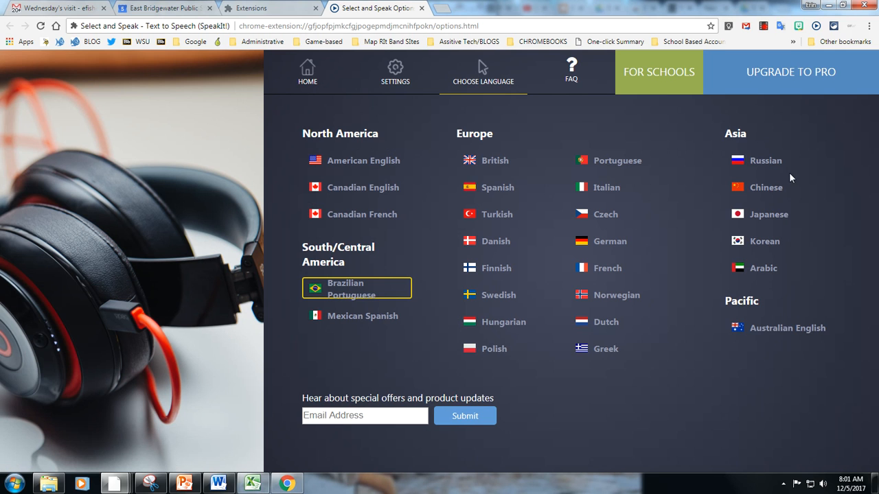
mouse_move(704, 150)
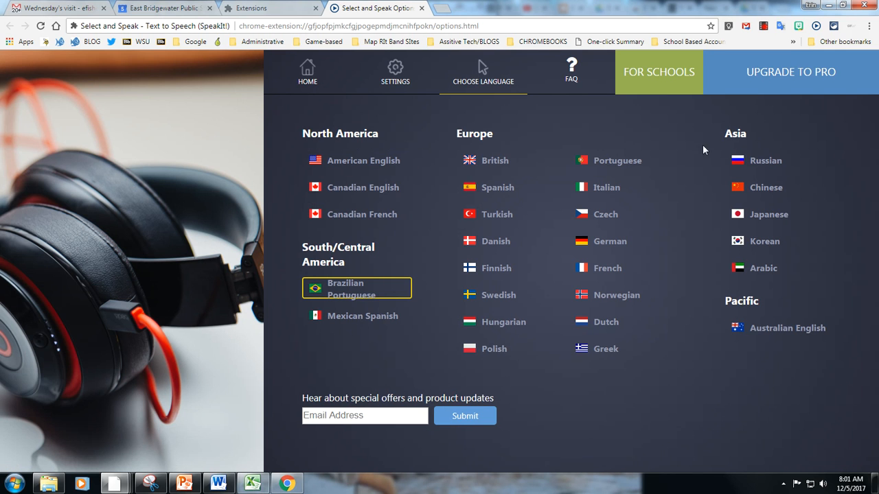
mouse_move(754, 384)
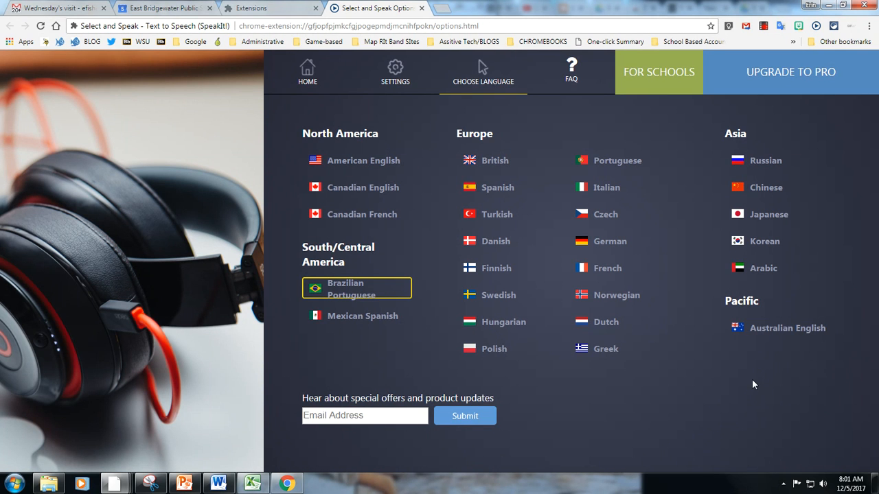
mouse_move(674, 382)
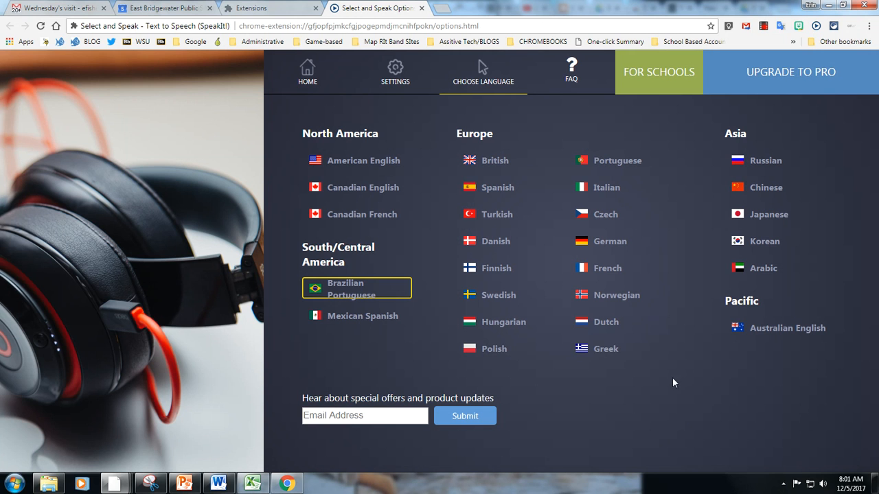
mouse_move(340, 290)
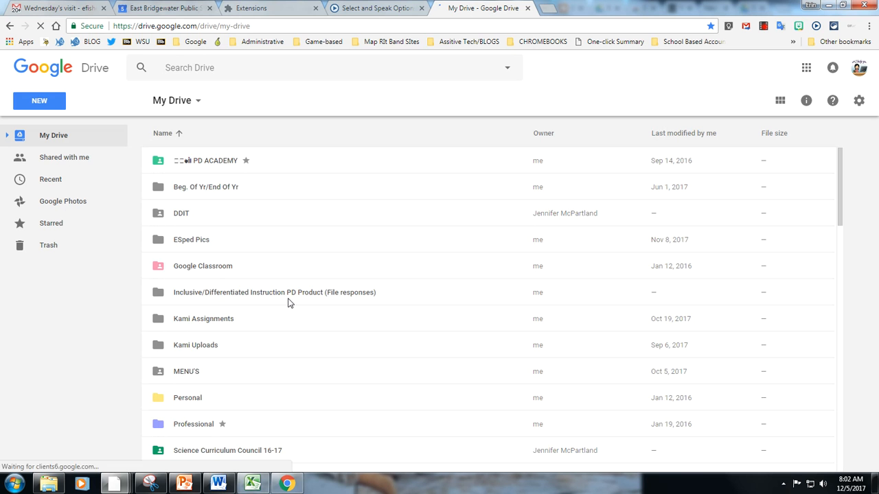
Scroll down My Drive's file list past the C-named documents to Chris Cringle.
scroll("down", 3)
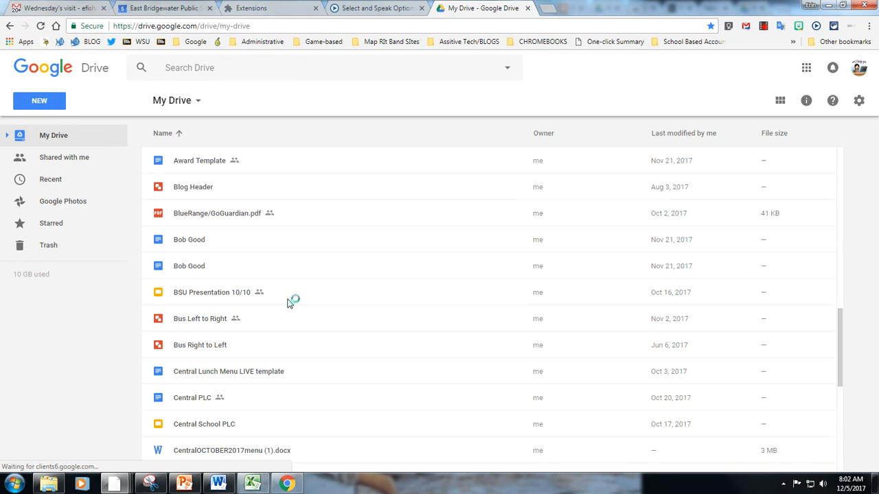
scroll("down", 3)
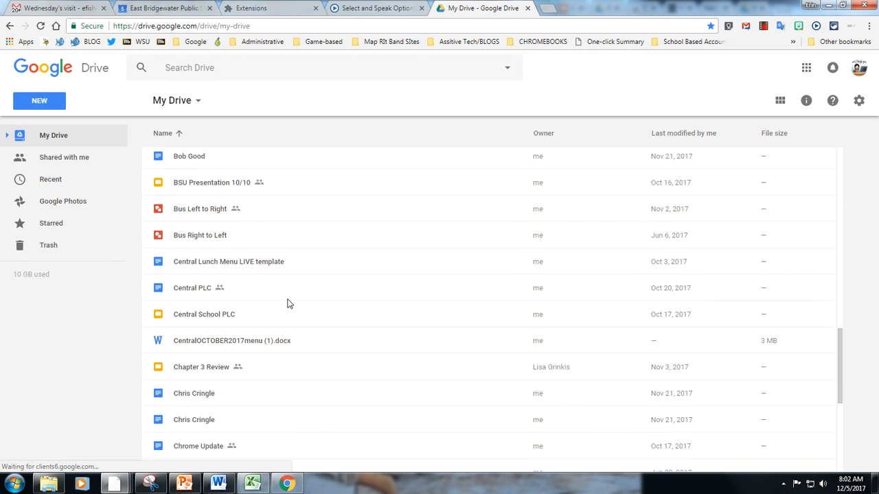
scroll("down", 3)
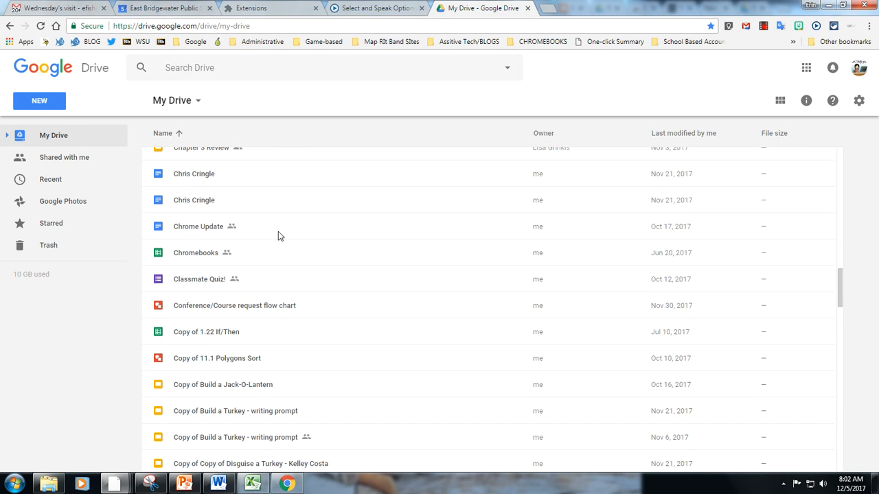
Open the Chris Cringle certificate in Google Docs and select its text for reading aloud.
double_click(194, 174)
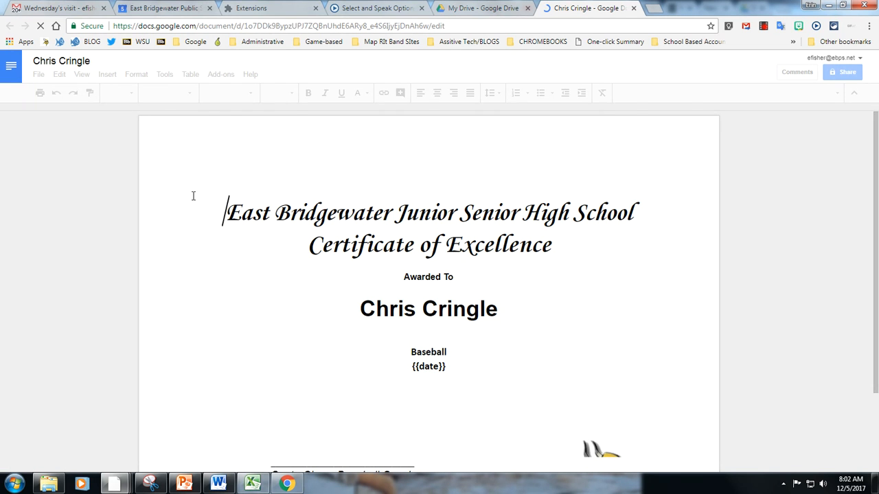
left_click_drag(225, 212, 563, 245)
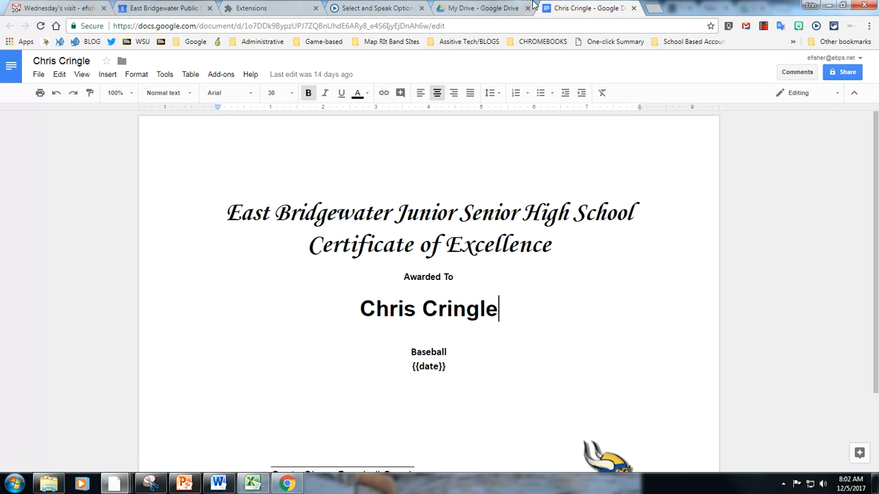
mouse_move(480, 8)
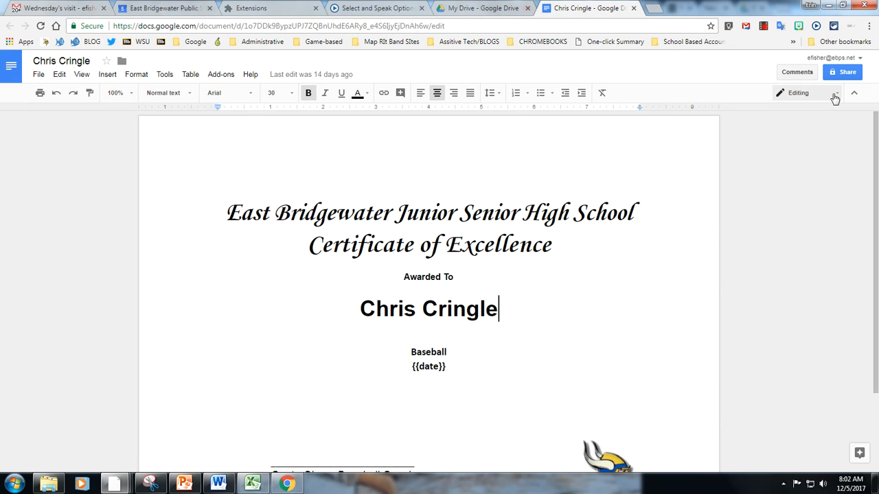
mouse_move(811, 212)
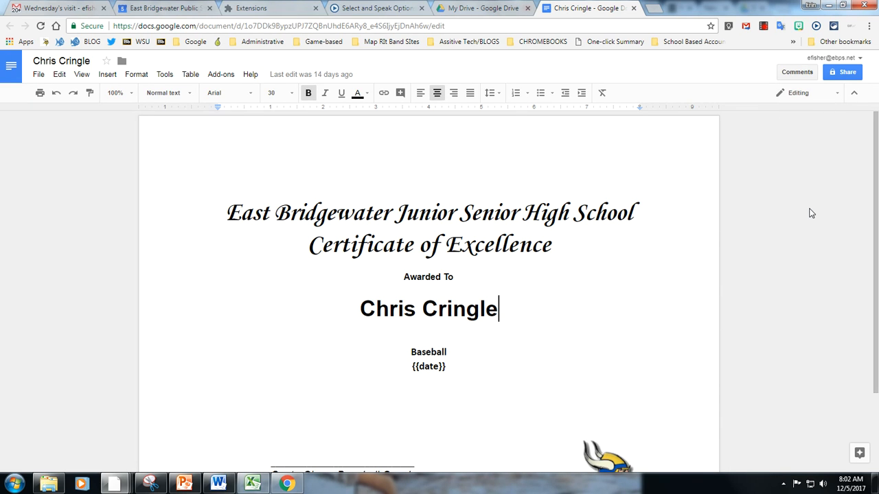